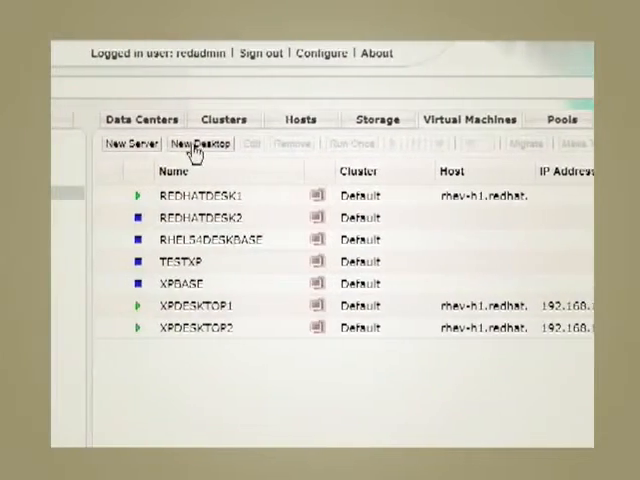
- Create the WinXPDualMon desktop and add a new virtual disk to it
left_click(200, 144)
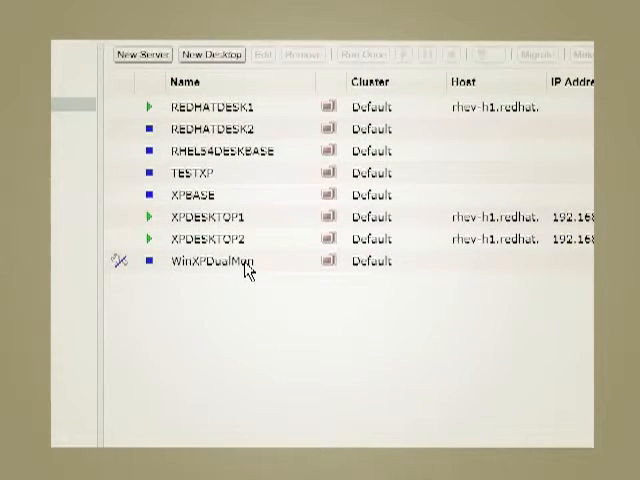
left_click(220, 260)
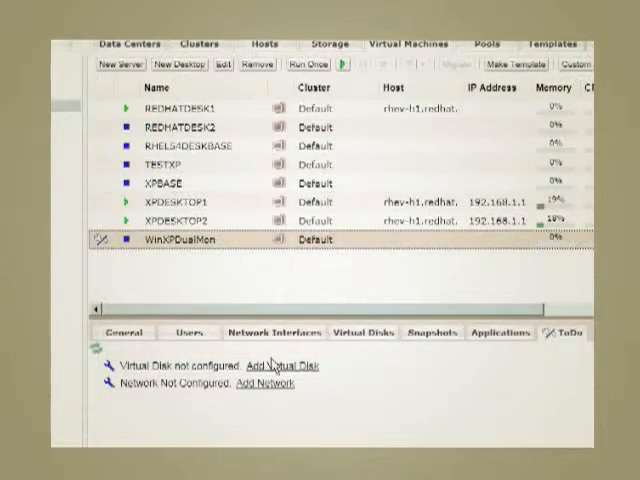
left_click(280, 364)
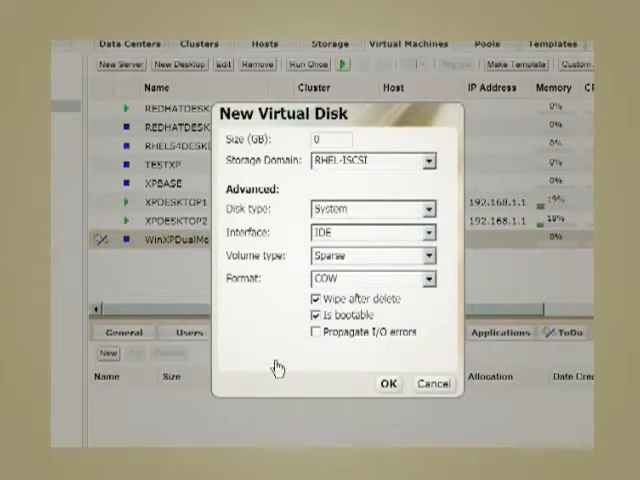
left_click(432, 384)
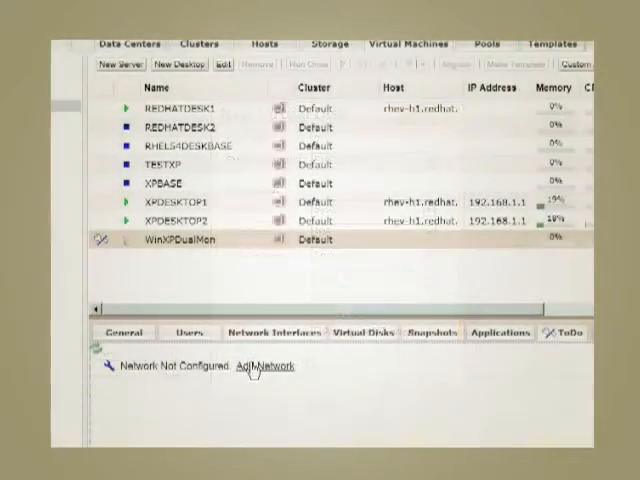
- Add network interface eth0 on the rhevm network and view it under Network Interfaces
left_click(262, 366)
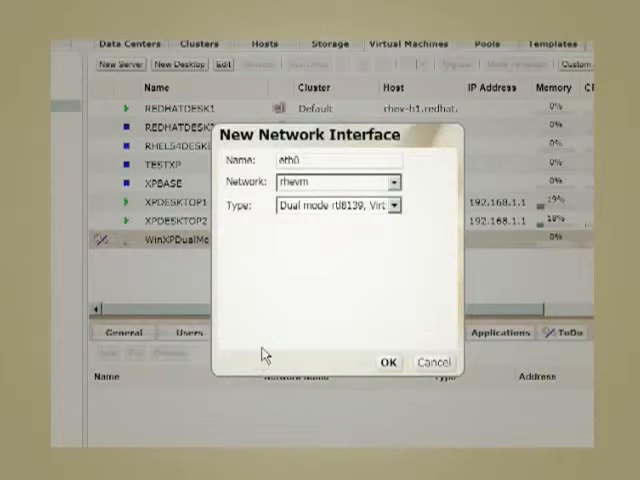
left_click(388, 360)
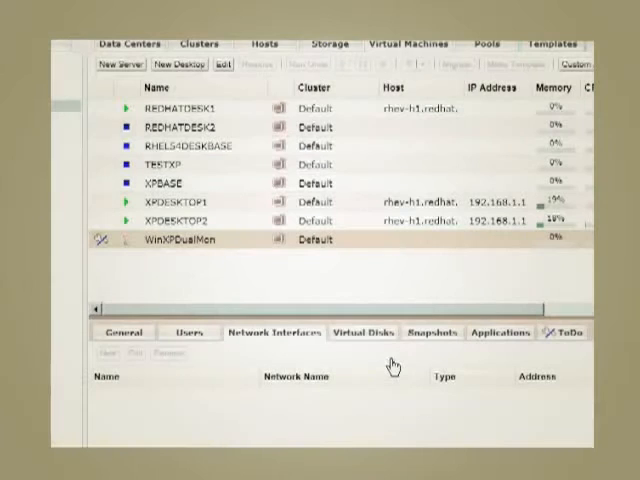
left_click(180, 240)
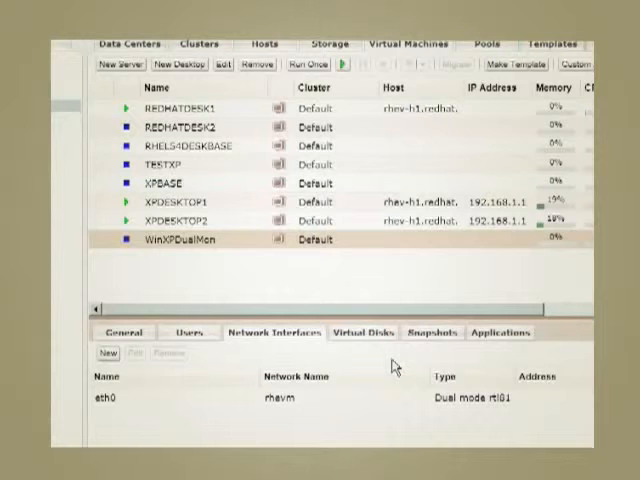